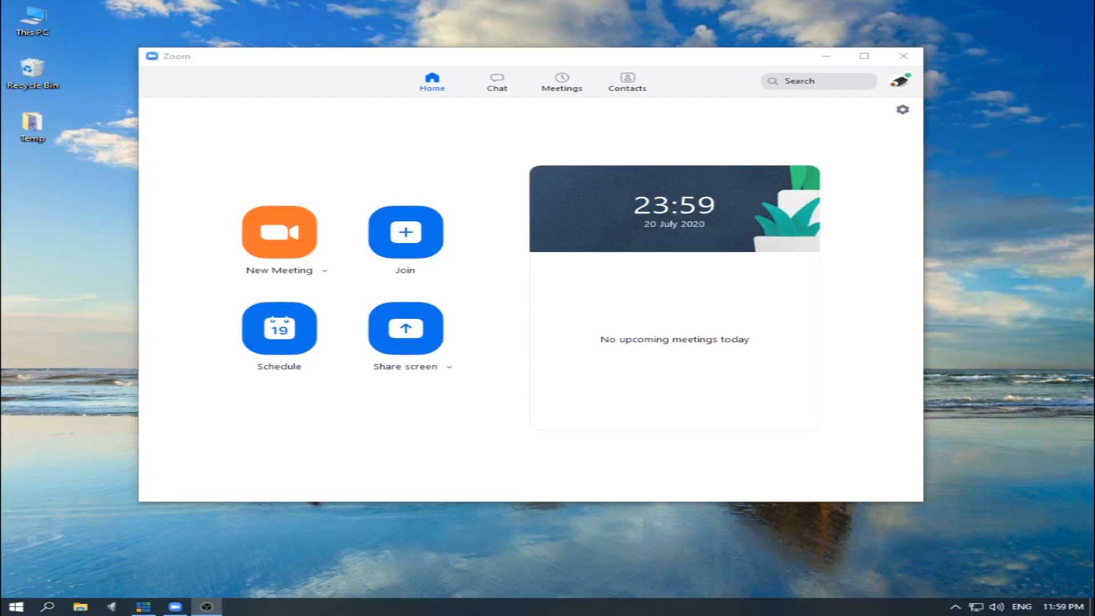
pyautogui.moveTo(896, 203)
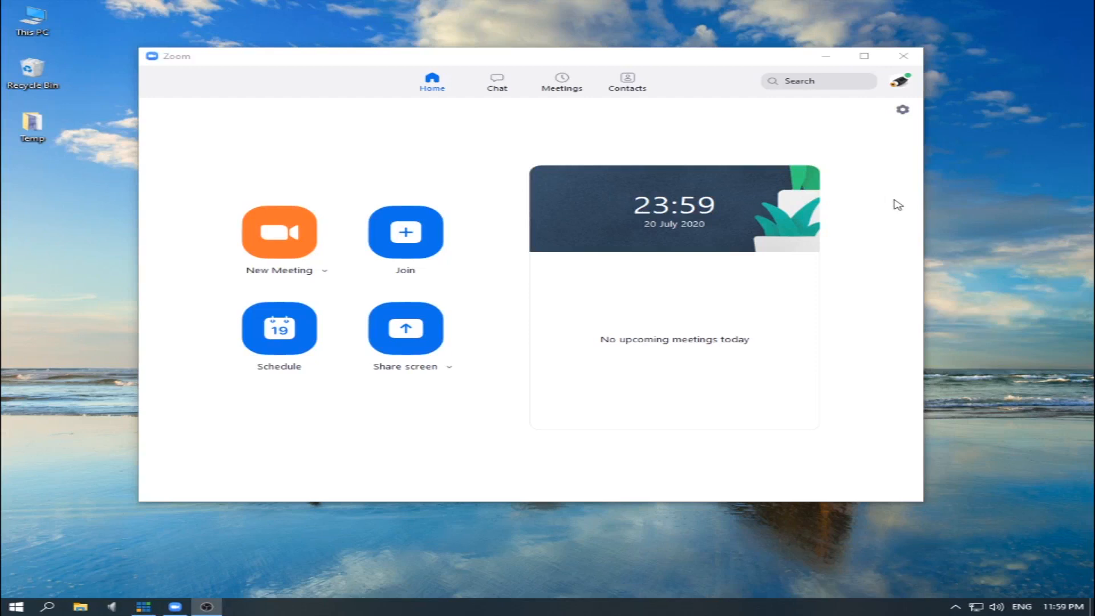
pyautogui.moveTo(714, 82)
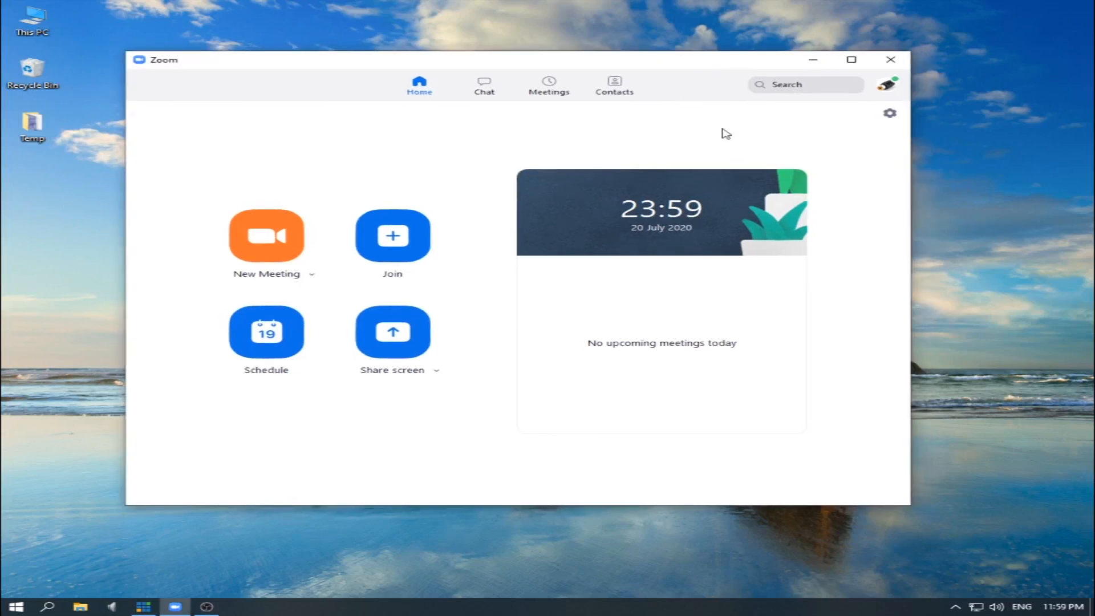
pyautogui.moveTo(890, 85)
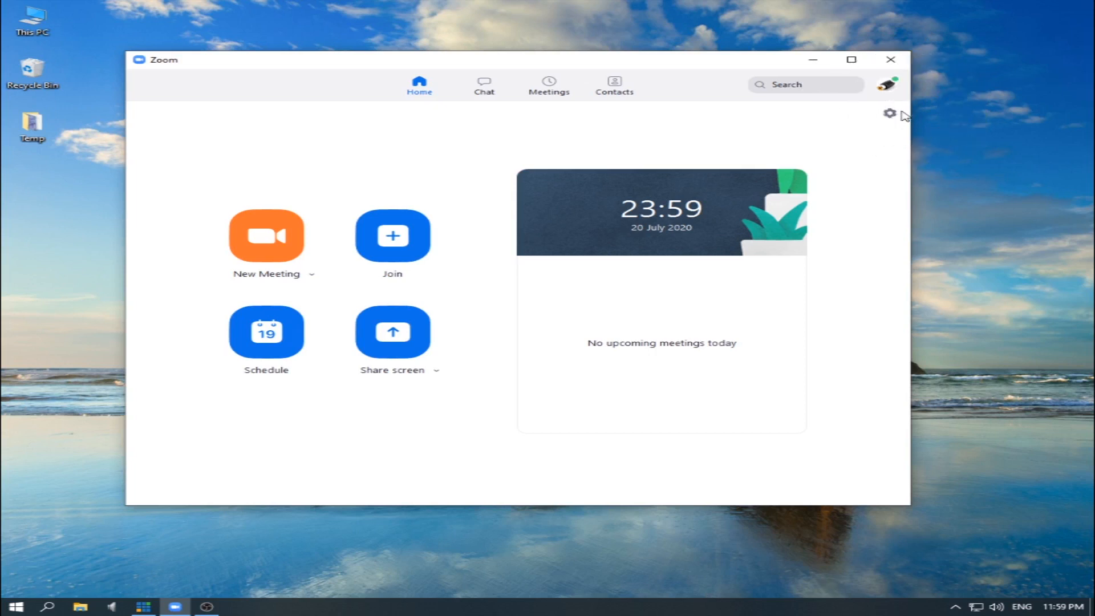
pyautogui.moveTo(891, 114)
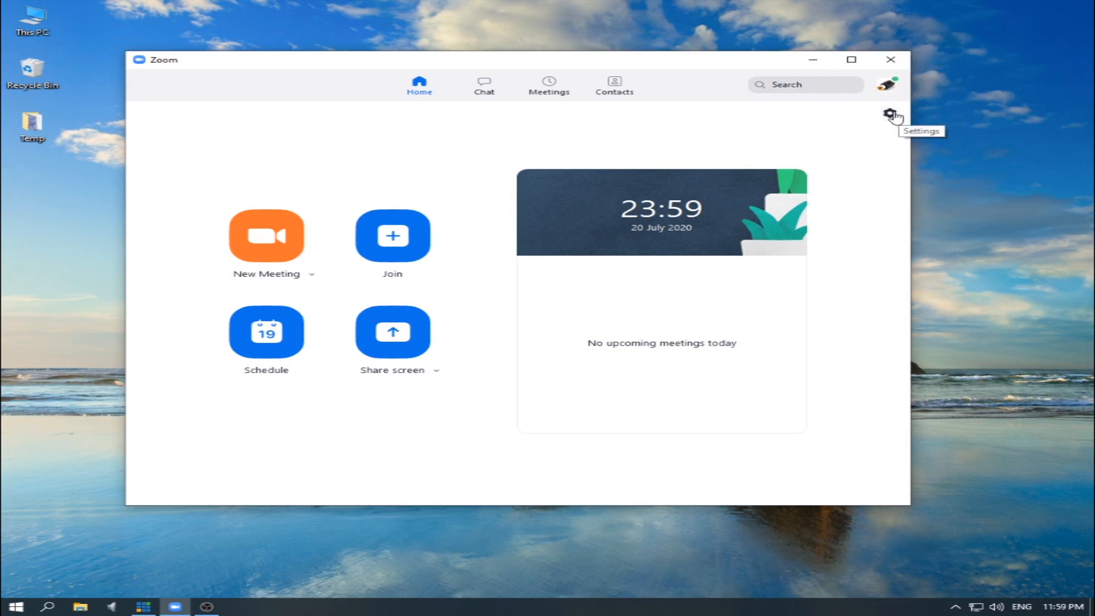
# Step: From the desktop app's General settings, launch the full settings in the Zoom web portal
pyautogui.click(890, 113)
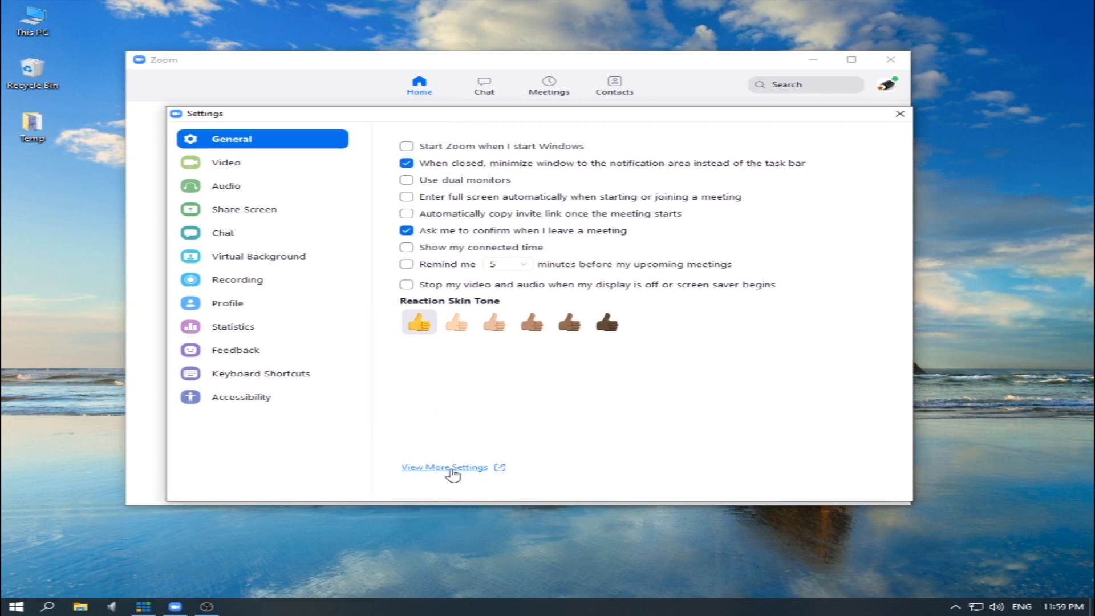
pyautogui.click(445, 467)
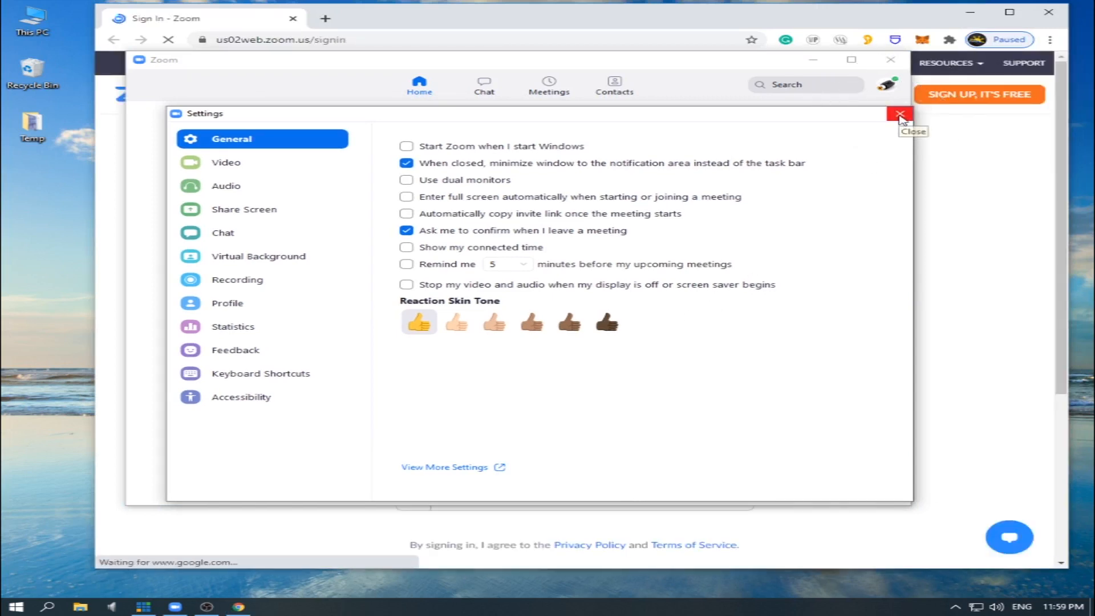
# Step: Sign in to the Zoom web portal using the browser's saved account credentials
pyautogui.click(900, 112)
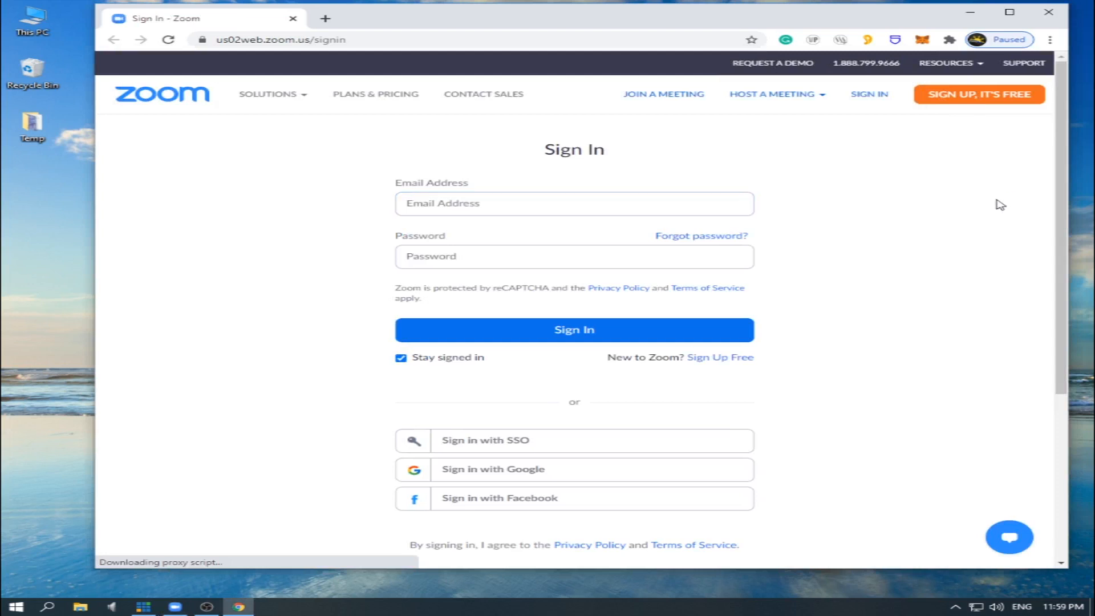
pyautogui.click(479, 203)
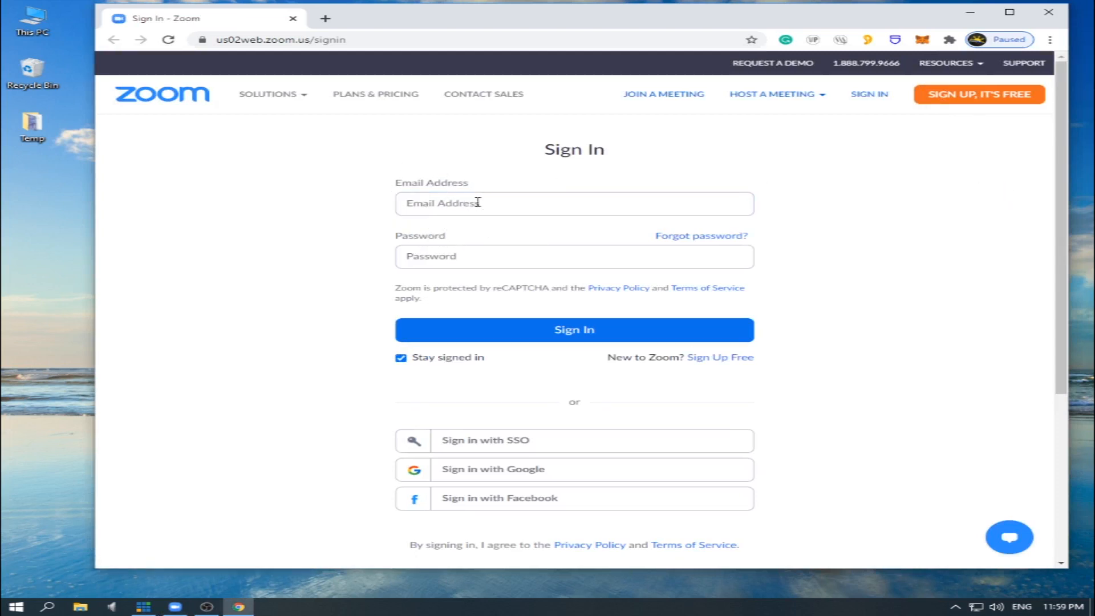
pyautogui.click(574, 203)
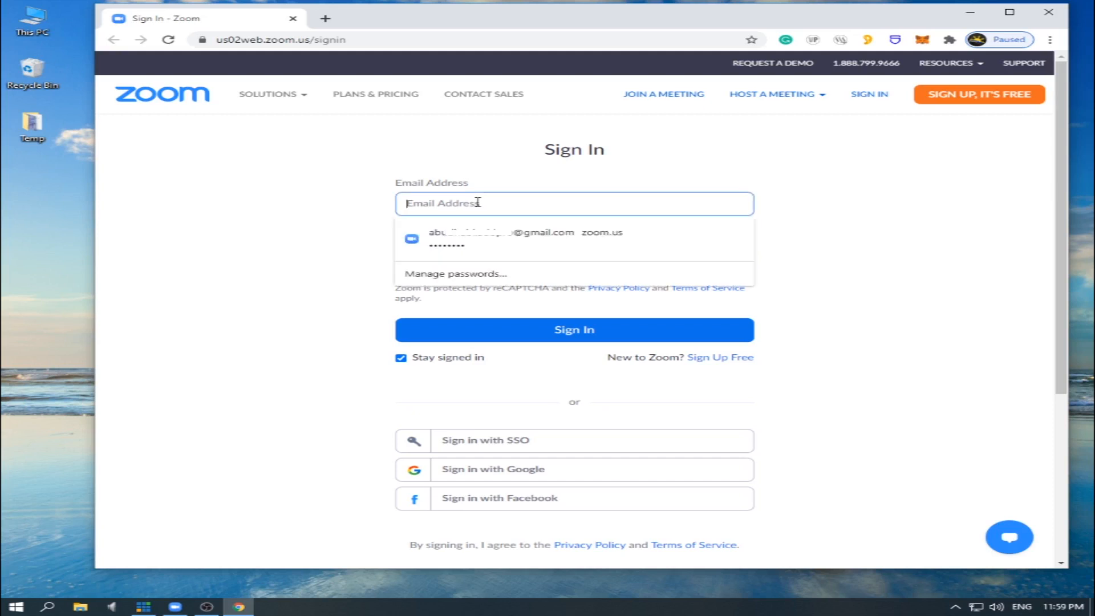
pyautogui.click(497, 237)
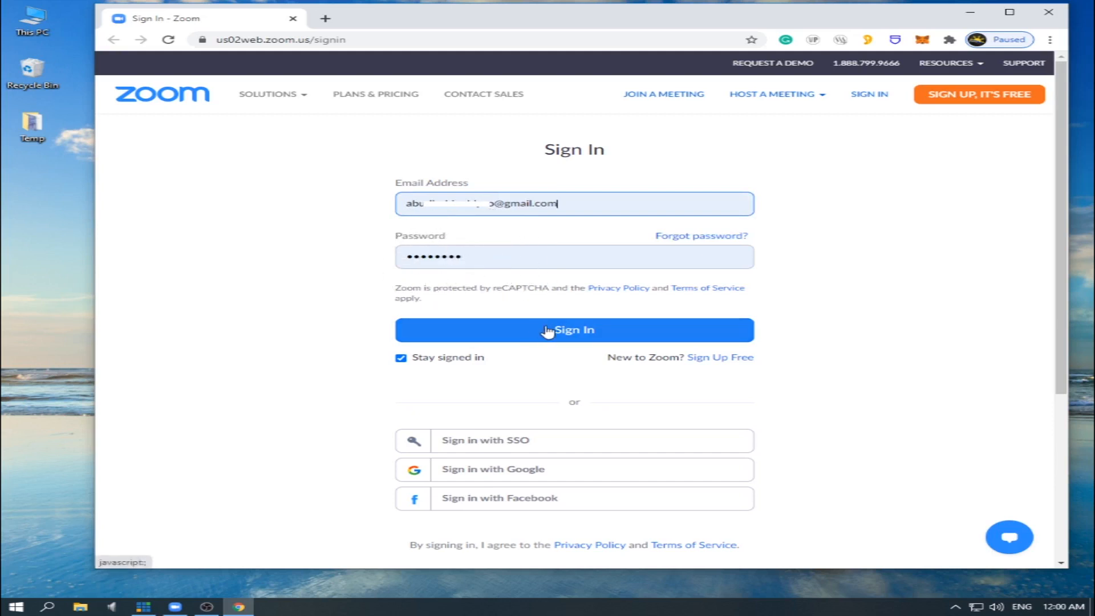
pyautogui.click(573, 331)
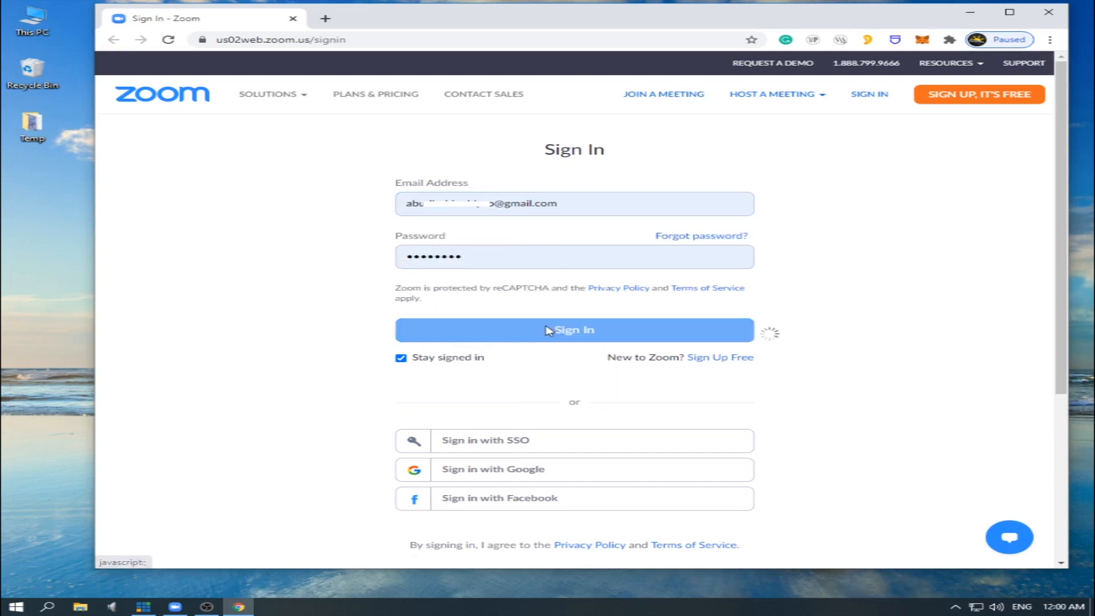
pyautogui.click(574, 331)
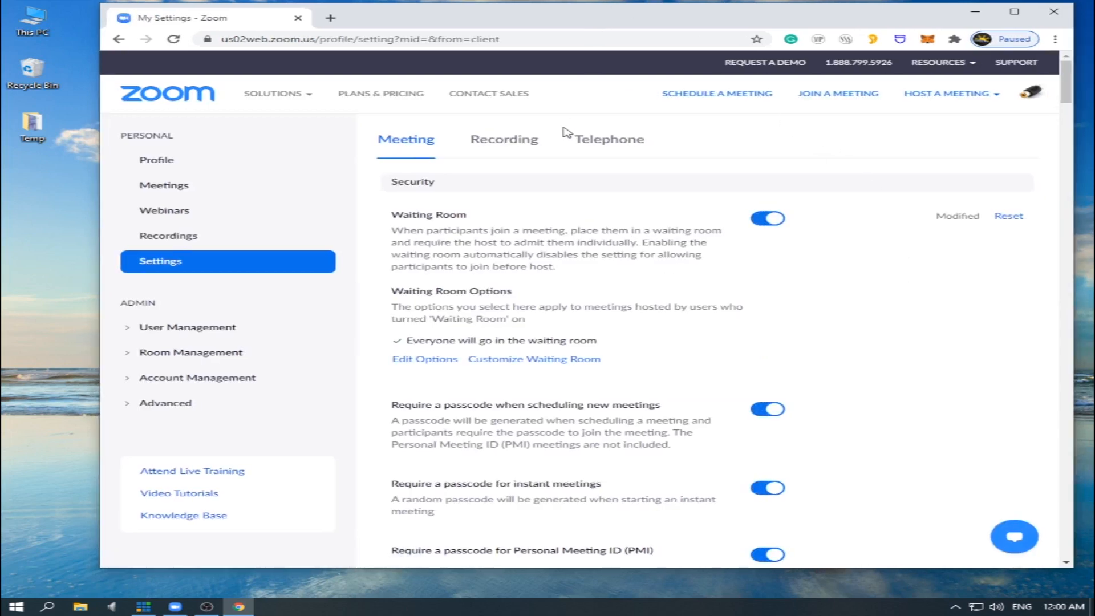
pyautogui.moveTo(196, 267)
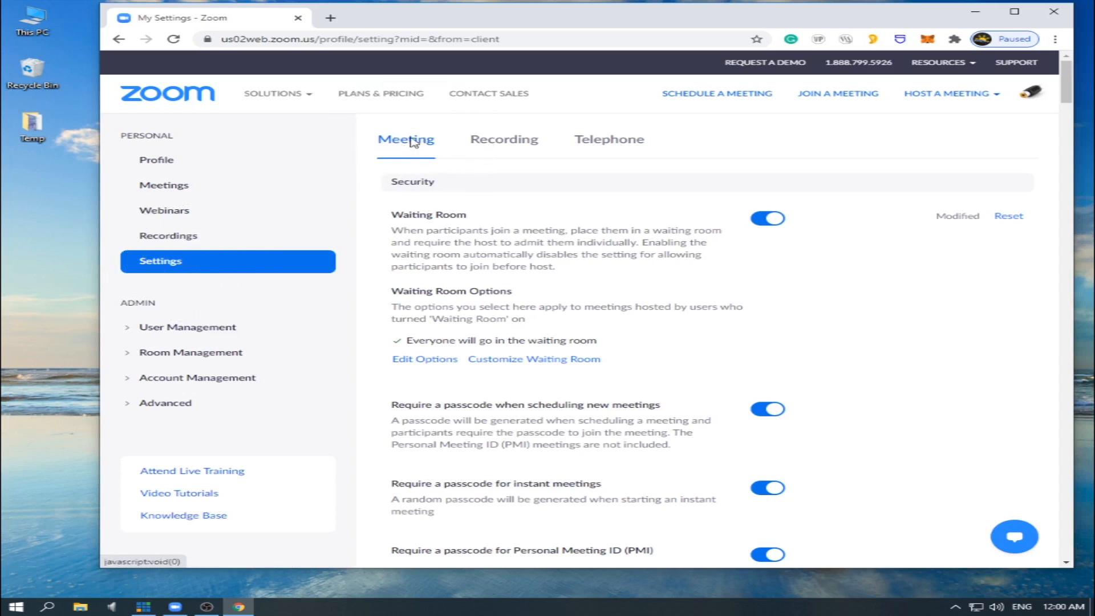
pyautogui.moveTo(410, 155)
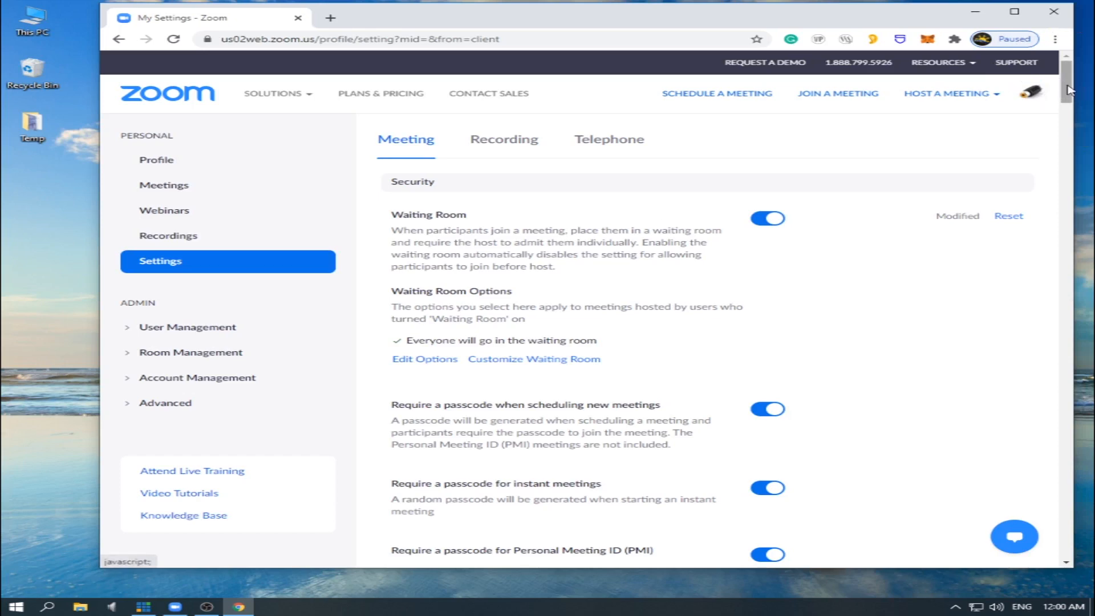
# Step: Scroll the Meeting settings down to the In Meeting (Basic) section showing Co-host off
pyautogui.scroll(-3)
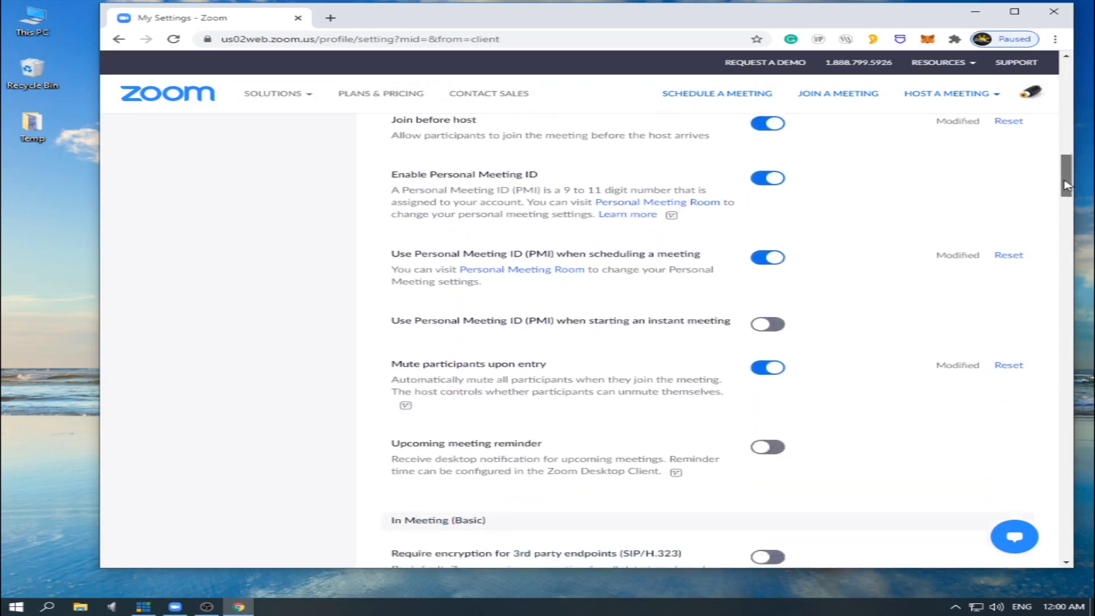
pyautogui.scroll(-3)
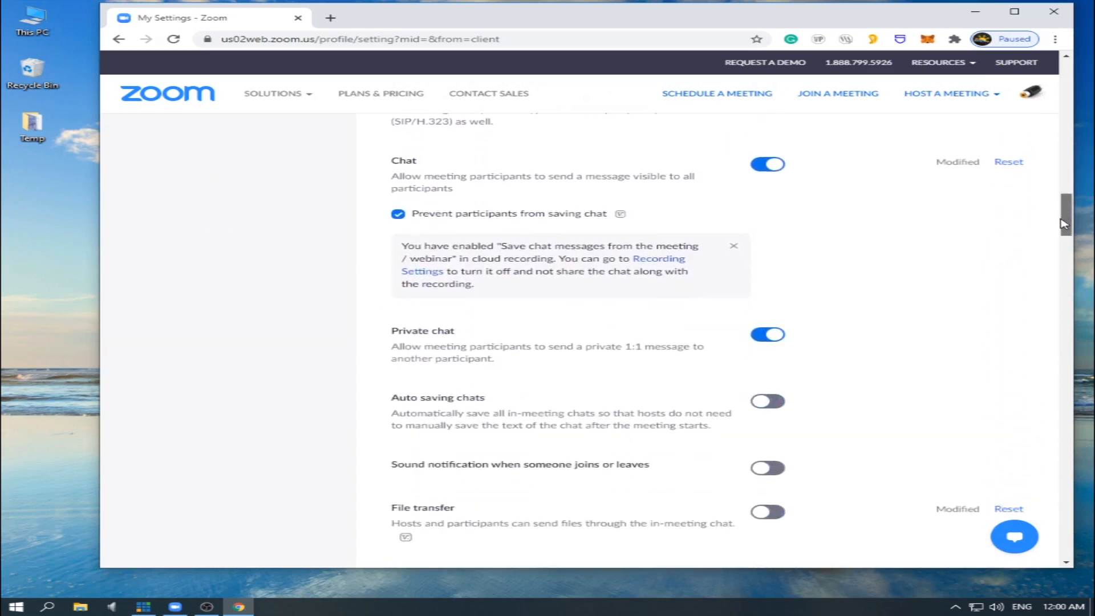
pyautogui.scroll(-3)
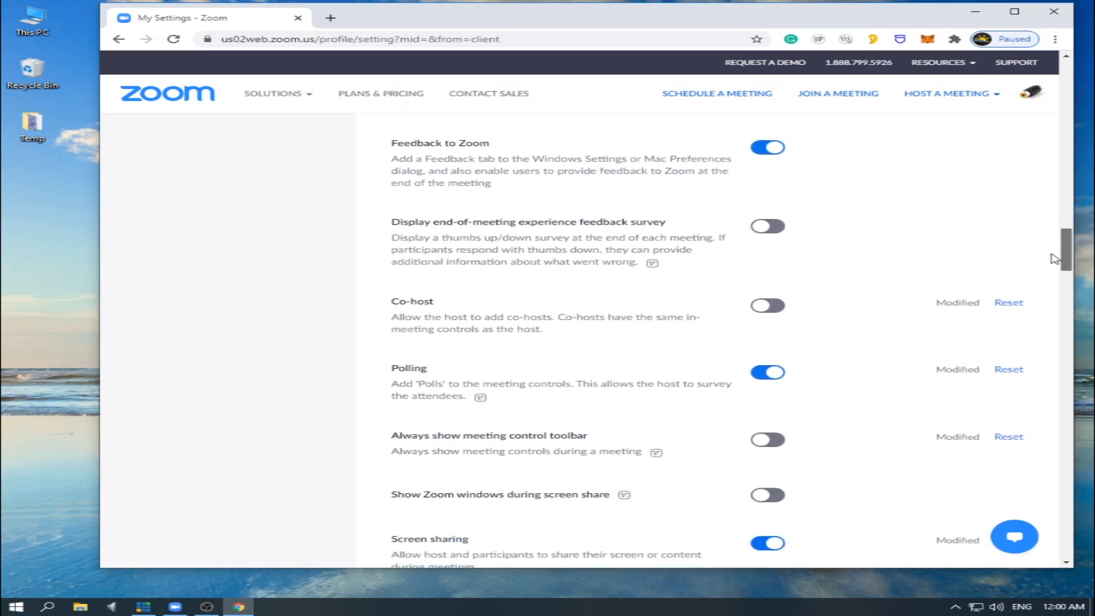
pyautogui.scroll(-3)
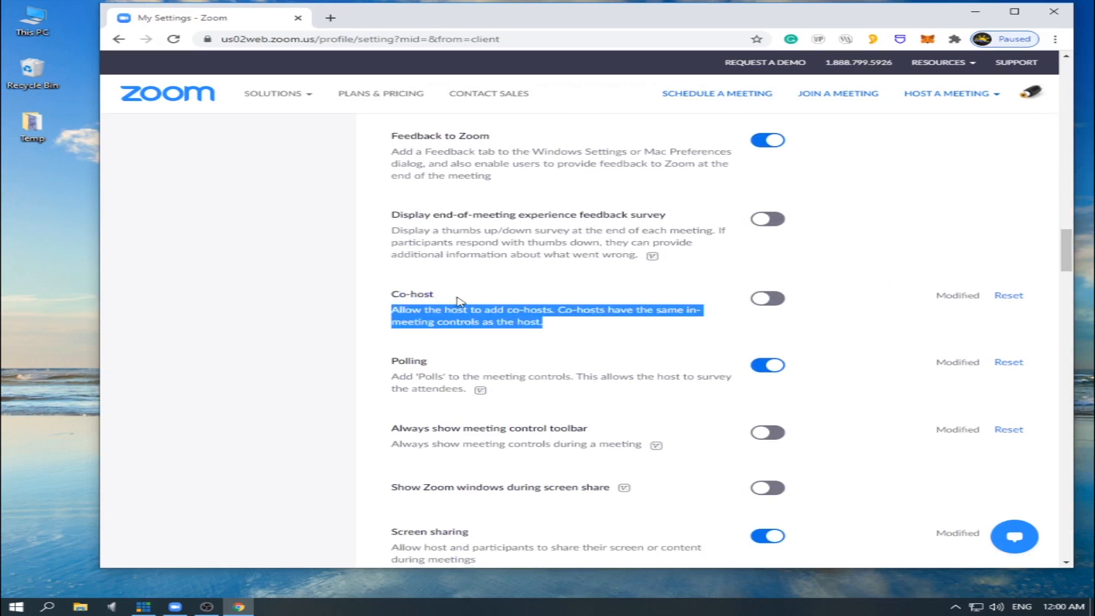
pyautogui.click(470, 297)
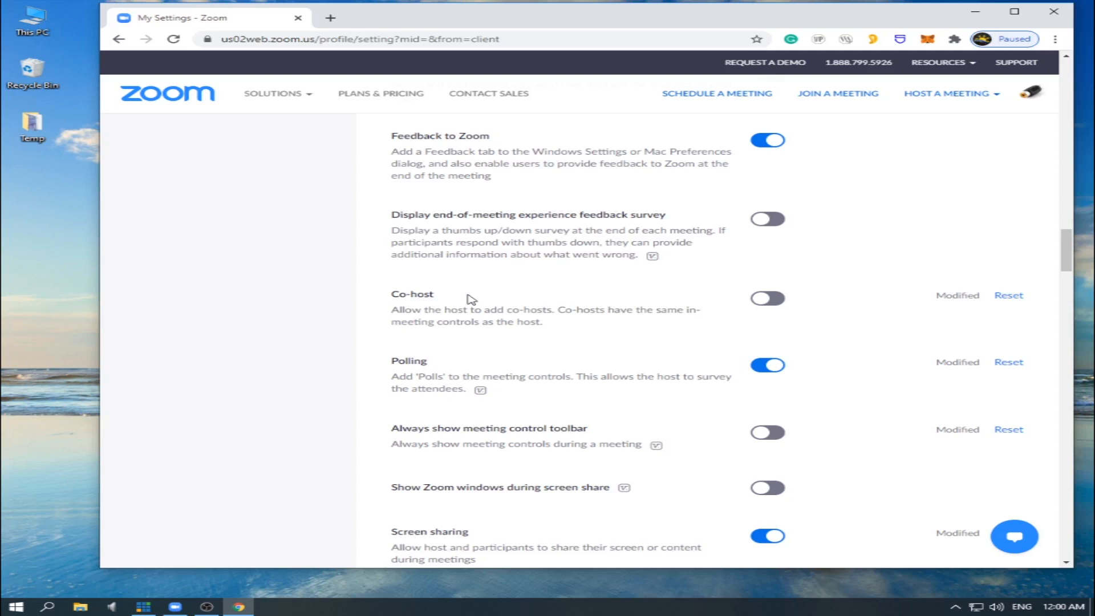
# Step: Search the settings page for 'co-ho' to locate the Co-host toggle, then close the search
pyautogui.press('Ctrl+f')
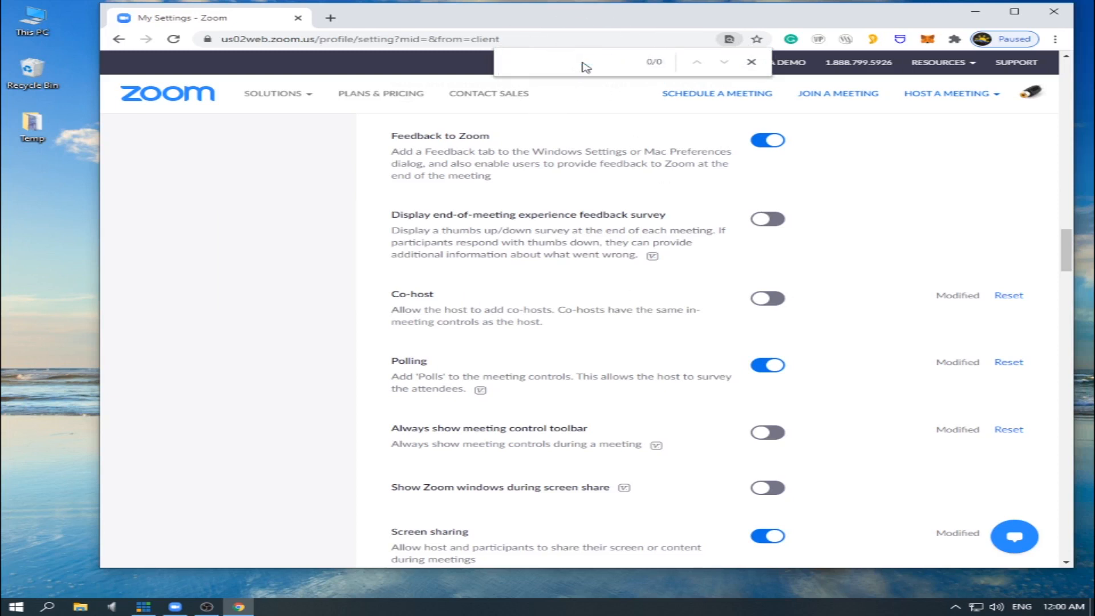
pyautogui.write('co')
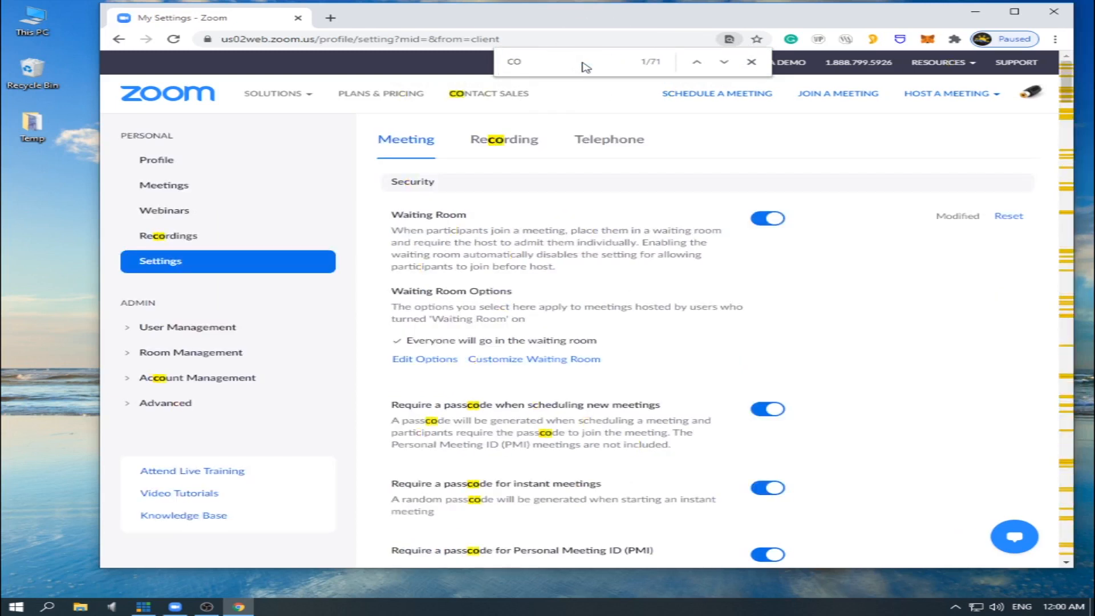
pyautogui.write('-HO')
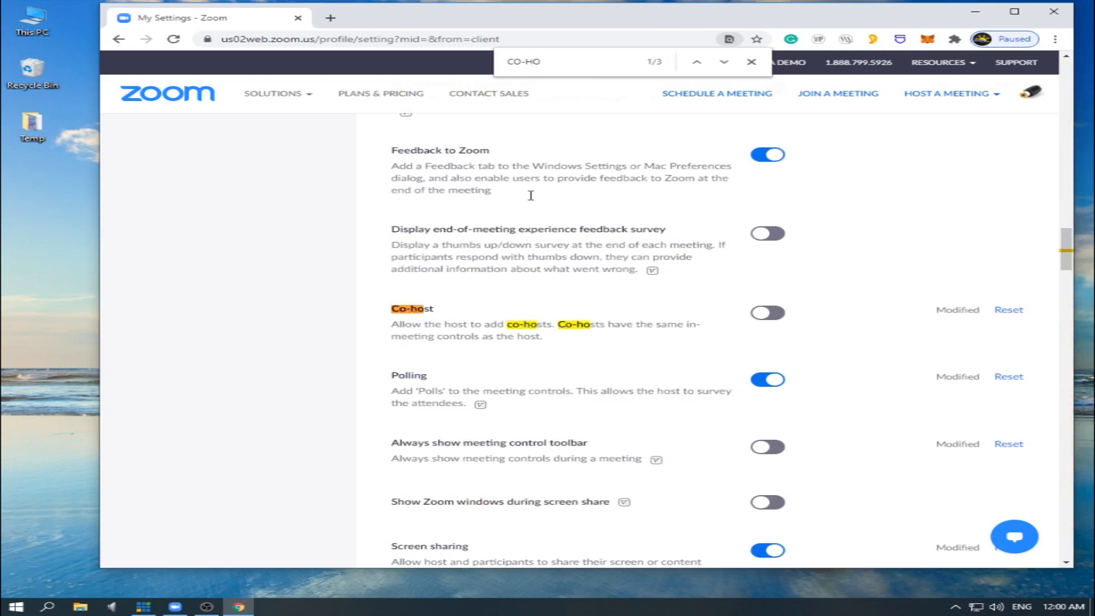
pyautogui.moveTo(433, 309)
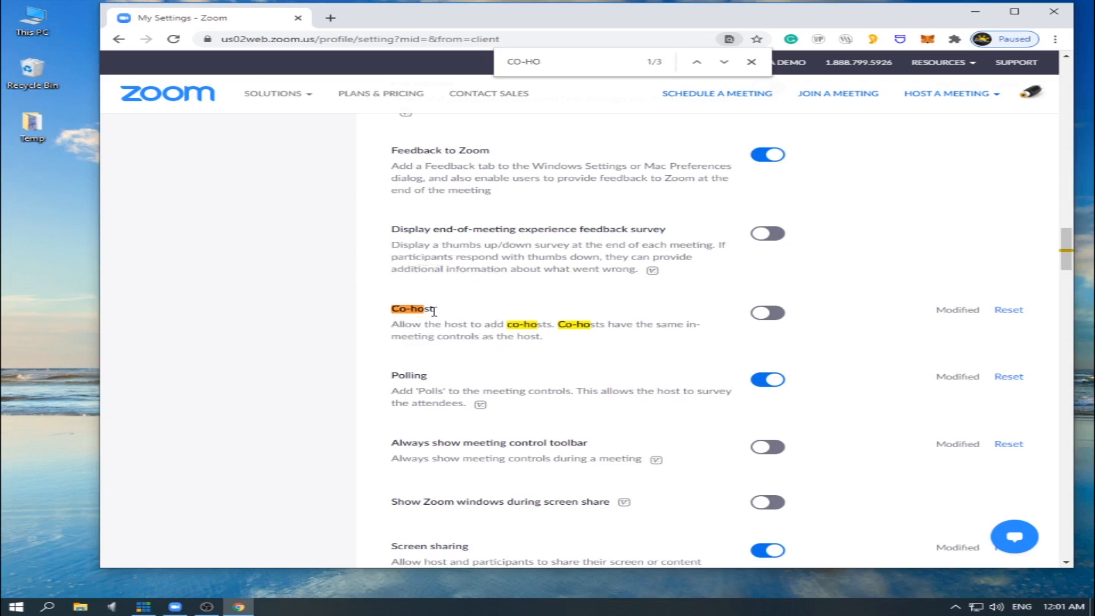
pyautogui.click(749, 62)
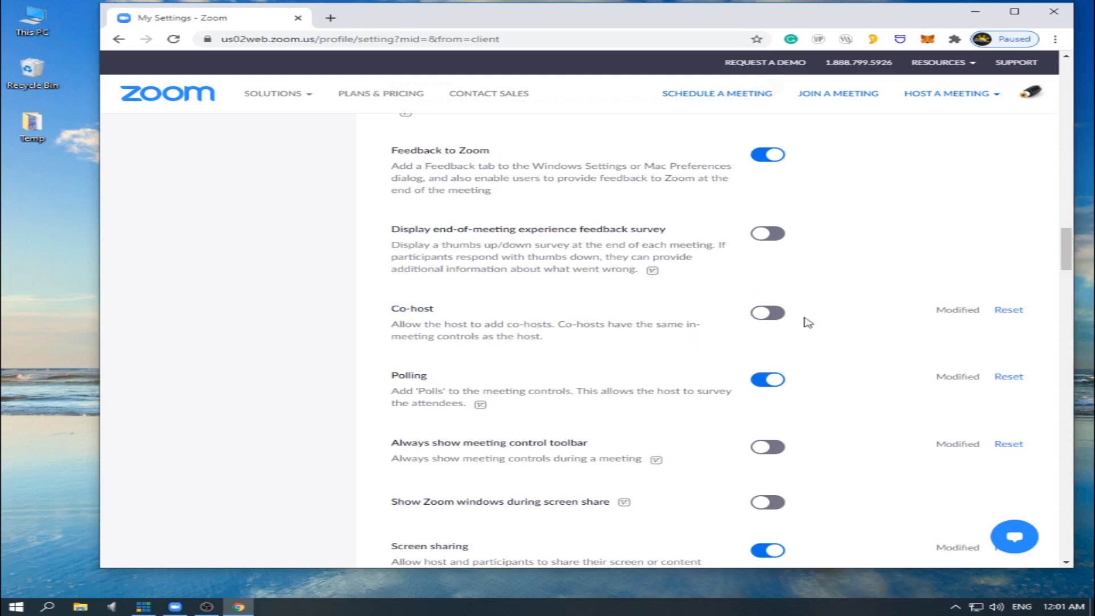
pyautogui.moveTo(783, 324)
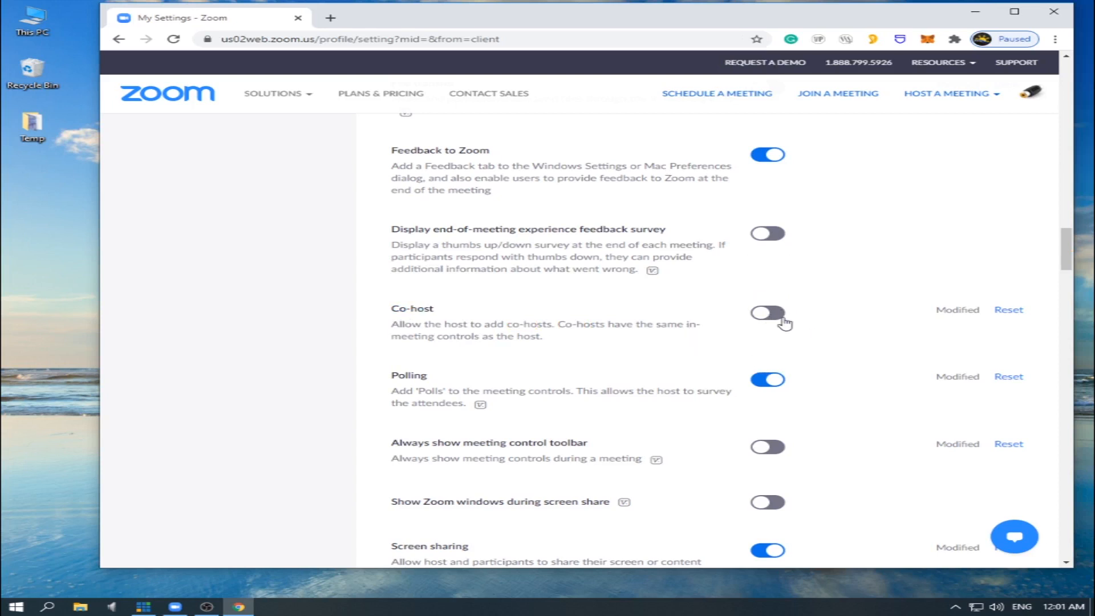
pyautogui.moveTo(785, 324)
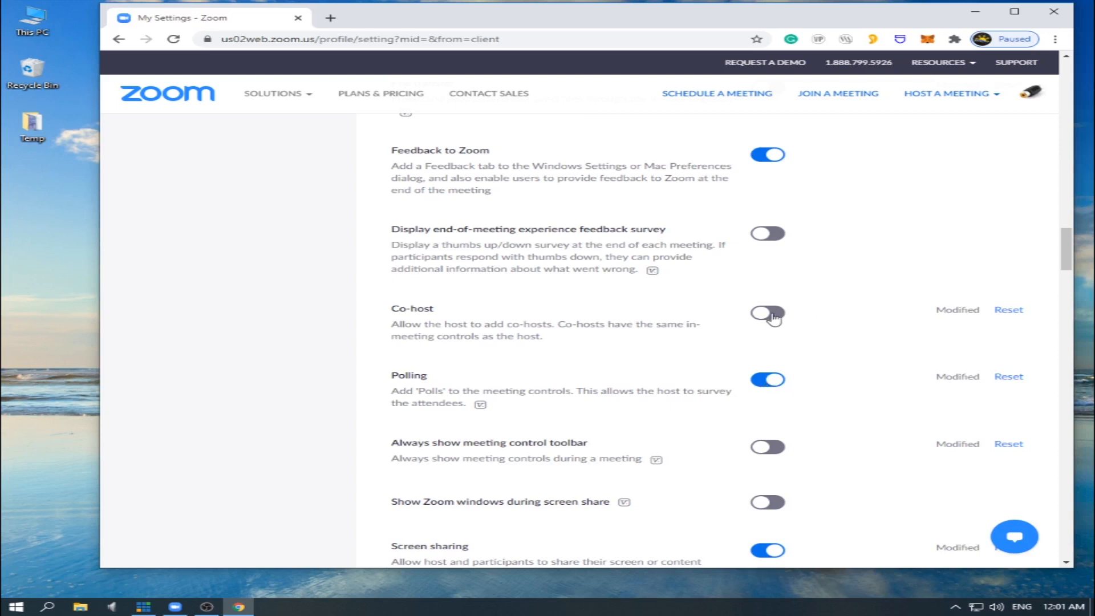
# Step: Switch the Co-host meeting setting on and confirm the settings update
pyautogui.click(767, 313)
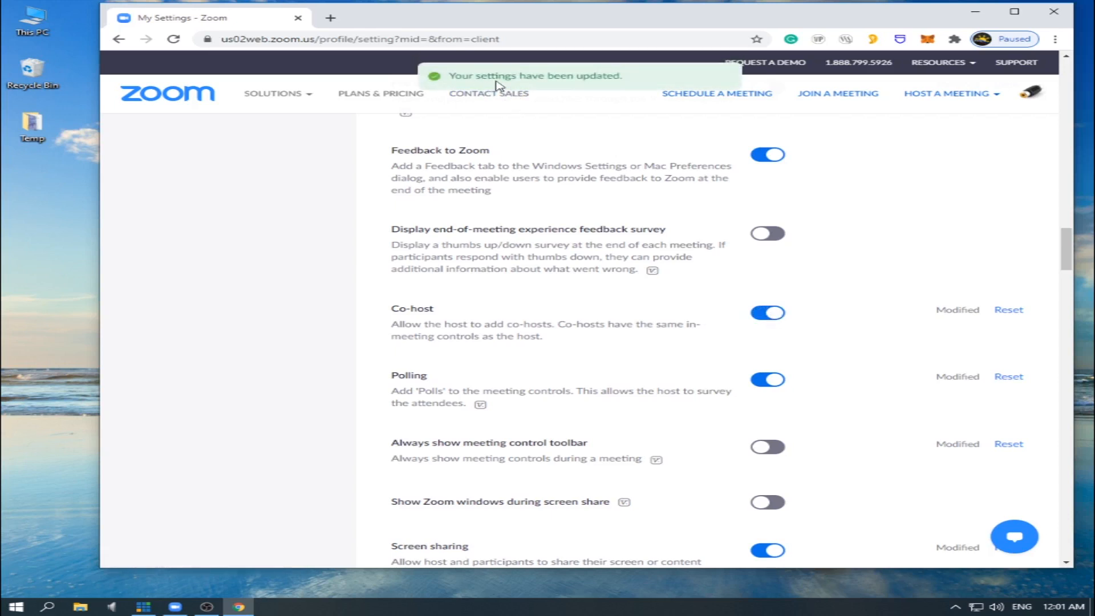
pyautogui.moveTo(588, 93)
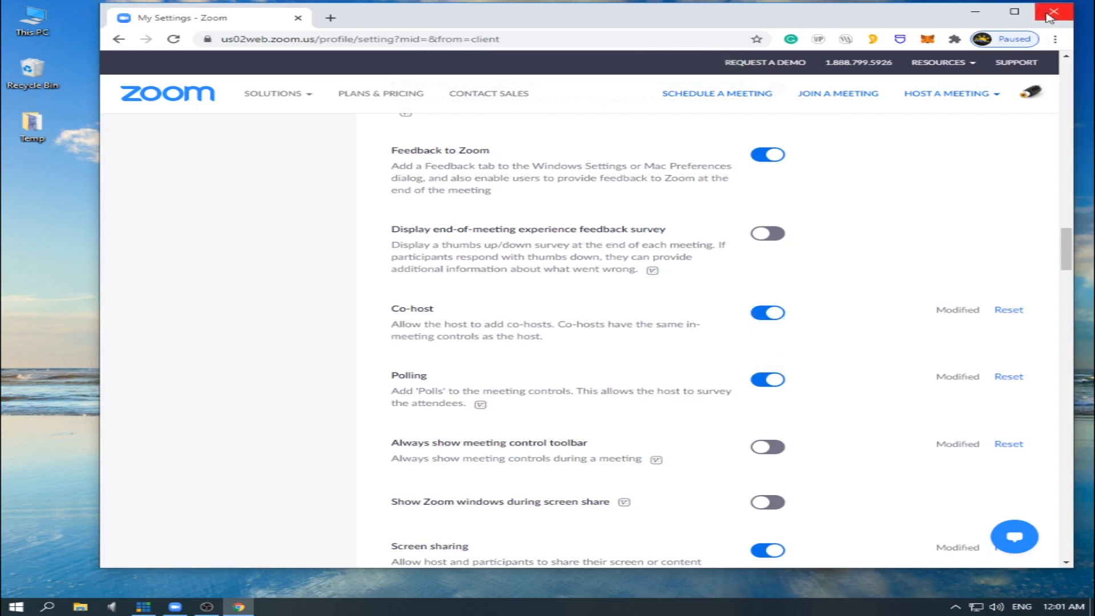
# Step: Close the browser and start a new meeting from the Zoom Home tab
pyautogui.click(1051, 10)
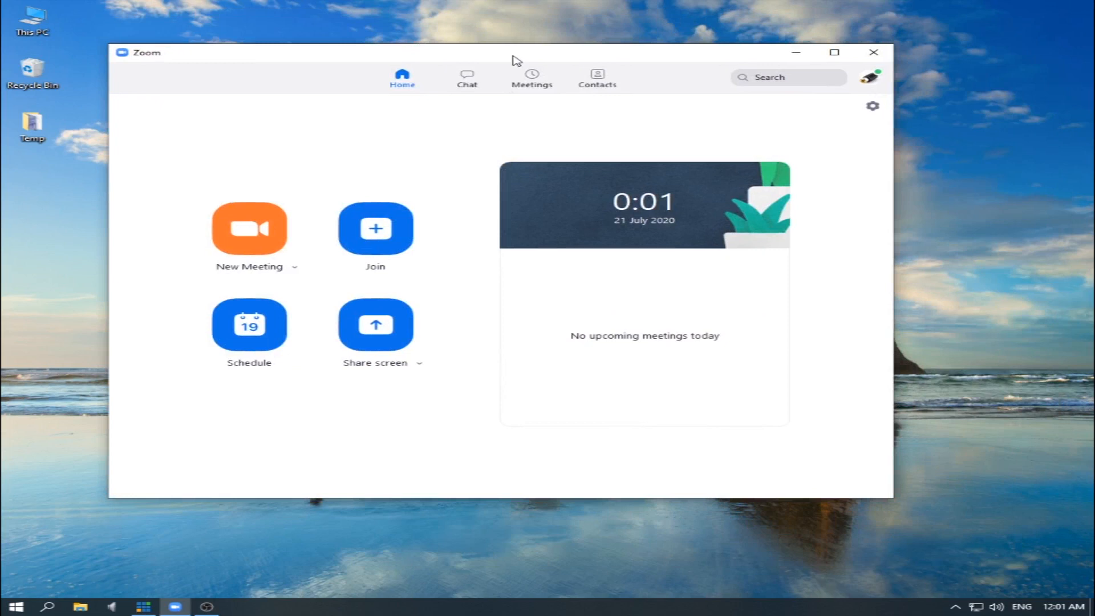
pyautogui.moveTo(274, 231)
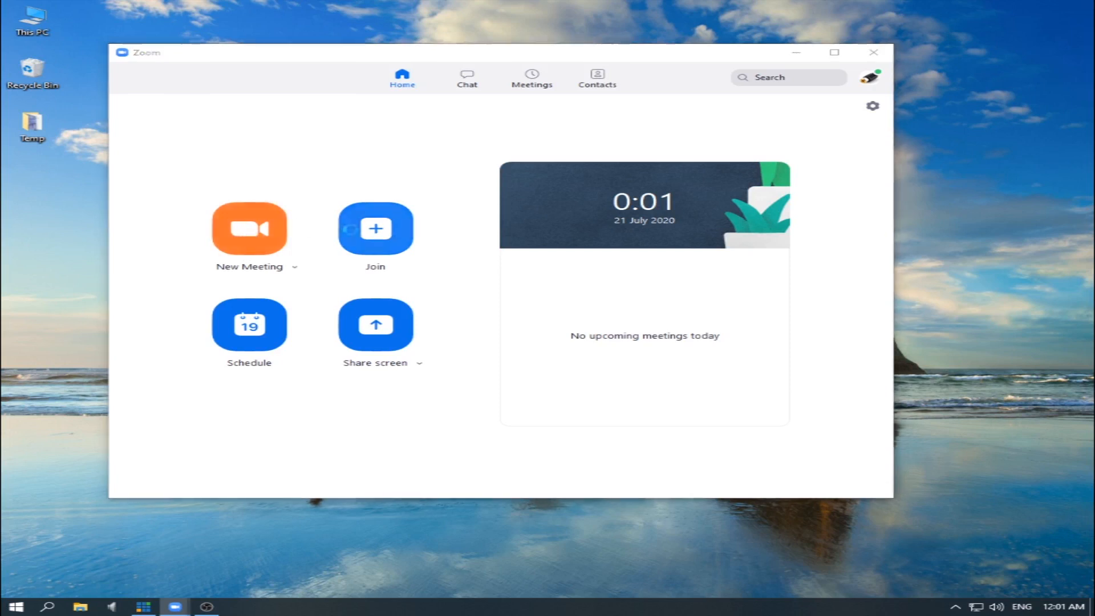
pyautogui.click(249, 230)
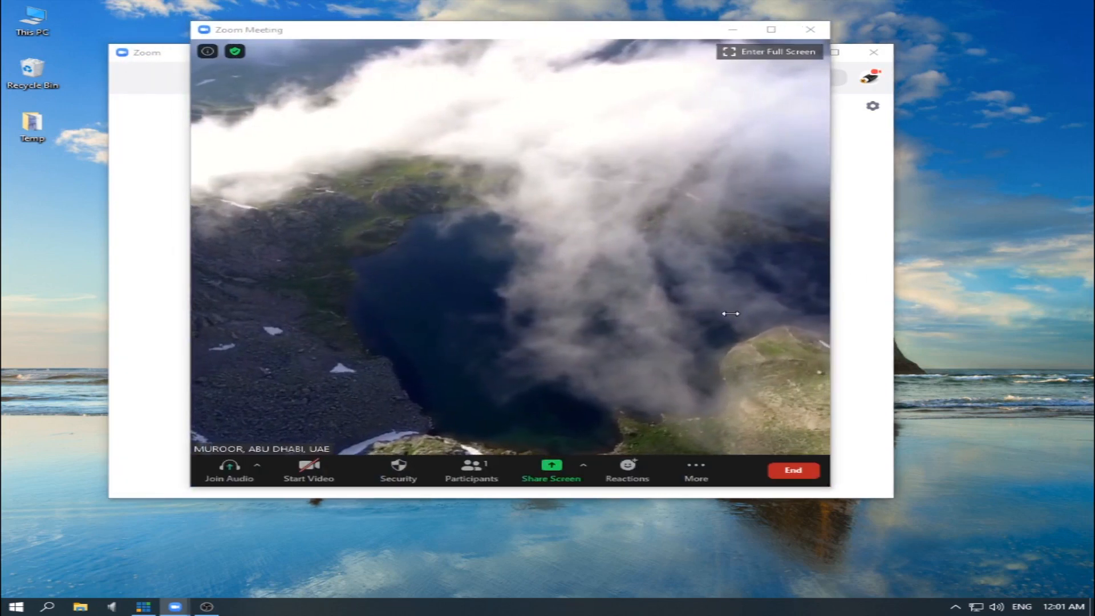
# Step: Show the Participants panel, mute your microphone and review the participant management options
pyautogui.click(471, 472)
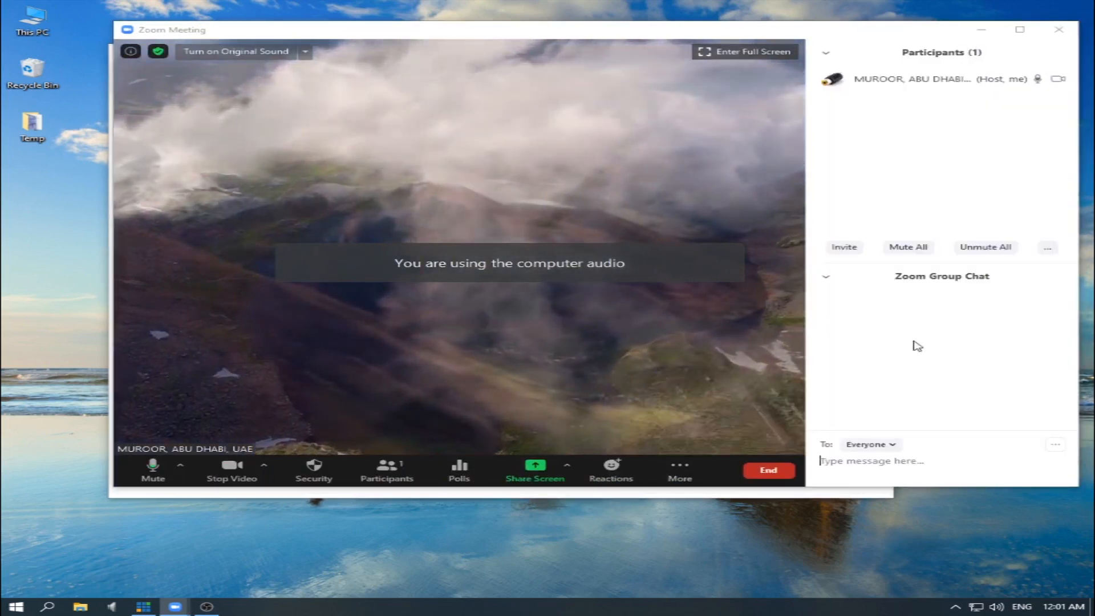
pyautogui.click(150, 465)
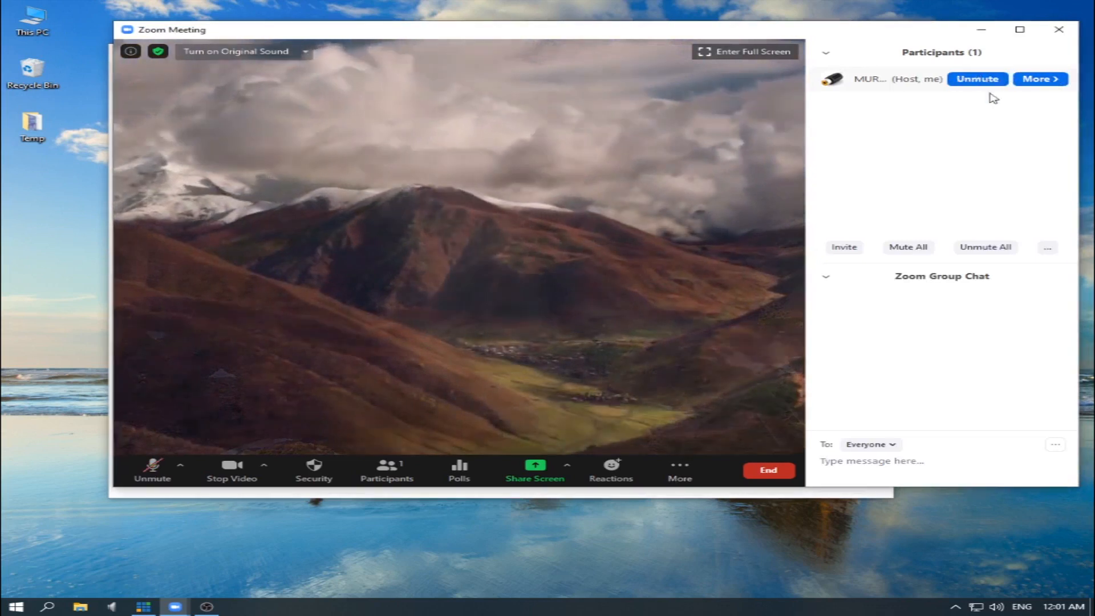
pyautogui.click(1047, 246)
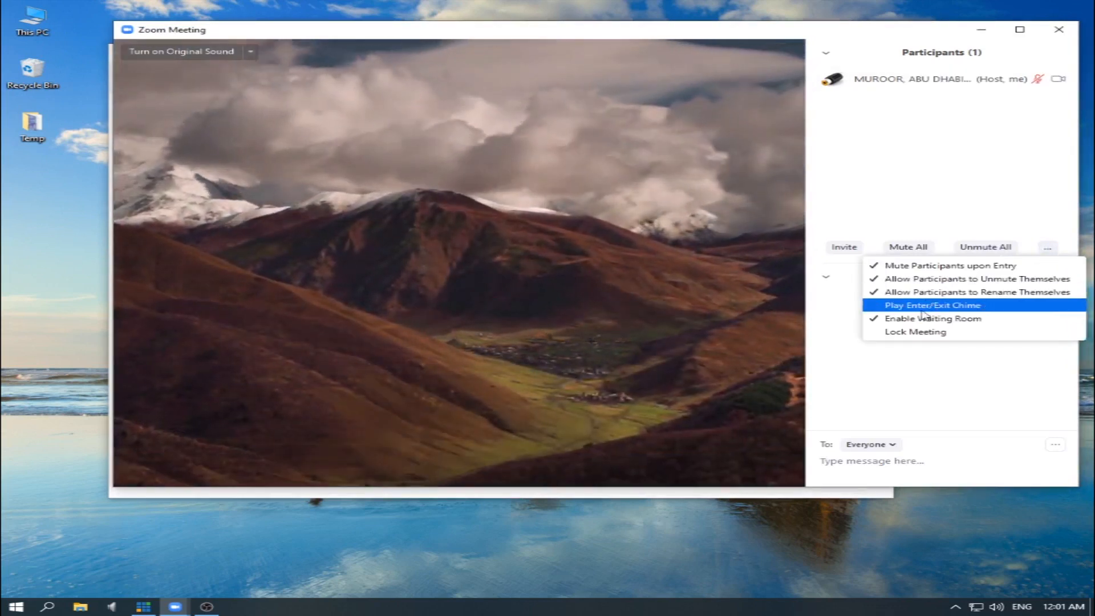
pyautogui.click(933, 319)
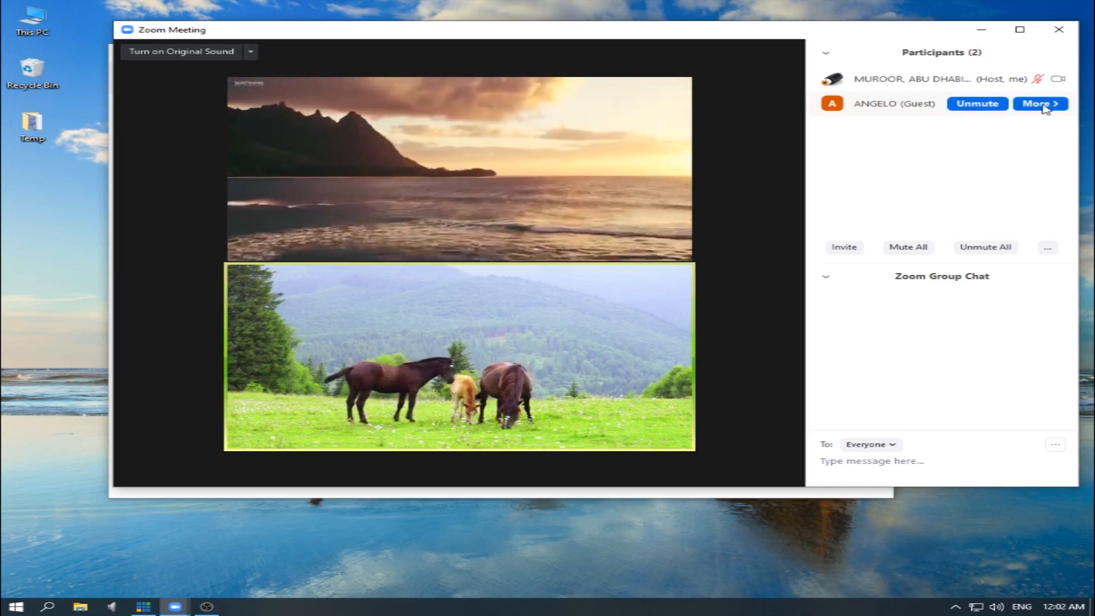
# Step: Make guest ANGELO a co-host via More > Make Co-Host and confirm with Yes
pyautogui.click(1041, 104)
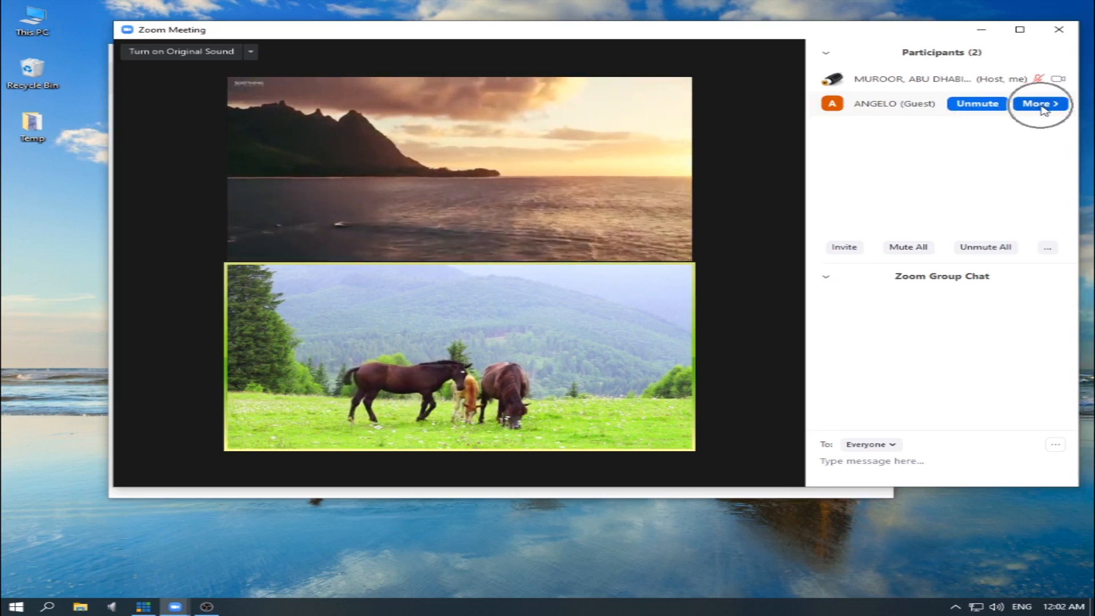
pyautogui.click(1040, 103)
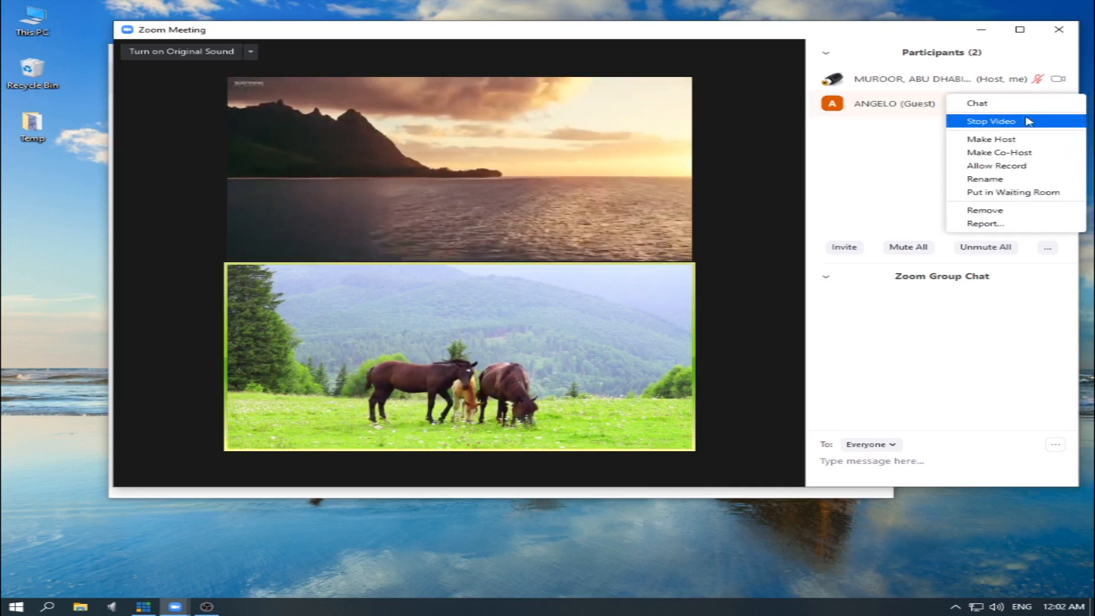
pyautogui.moveTo(1033, 159)
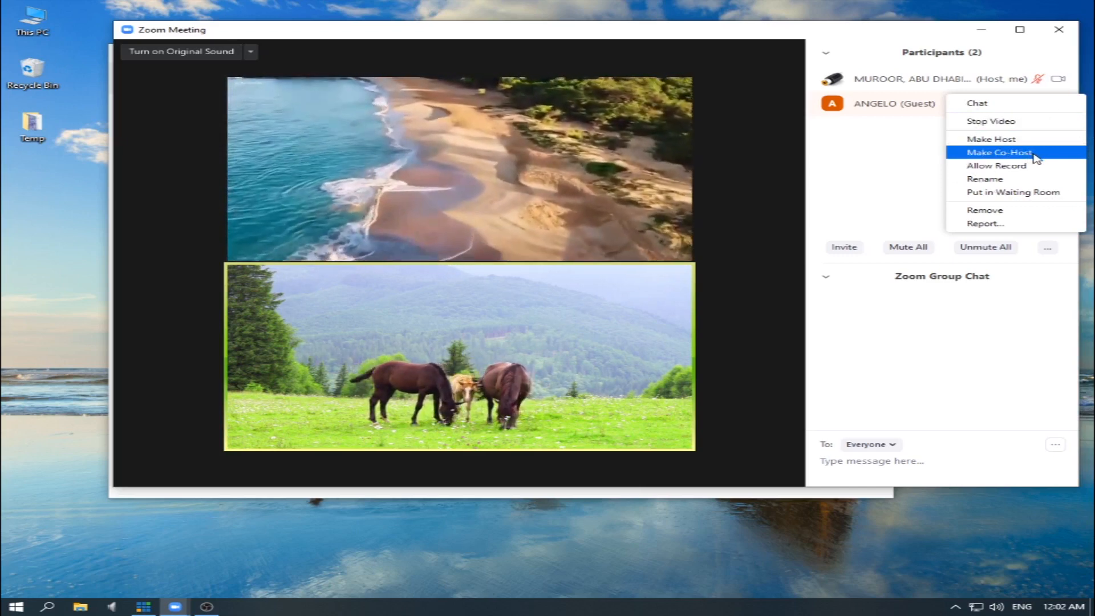
pyautogui.click(997, 153)
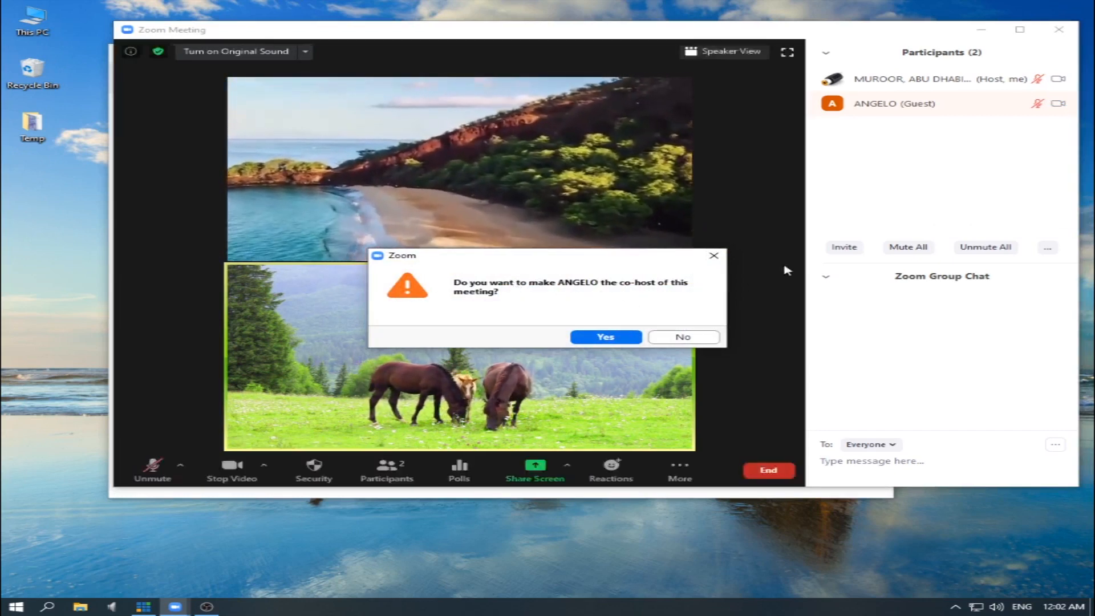
pyautogui.moveTo(918, 109)
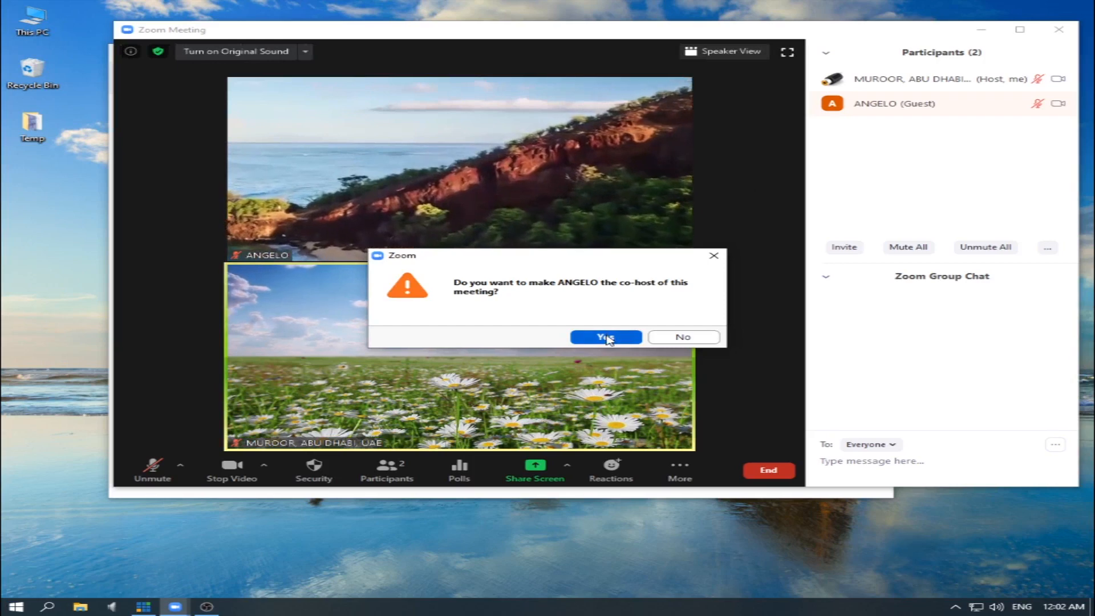
pyautogui.click(606, 337)
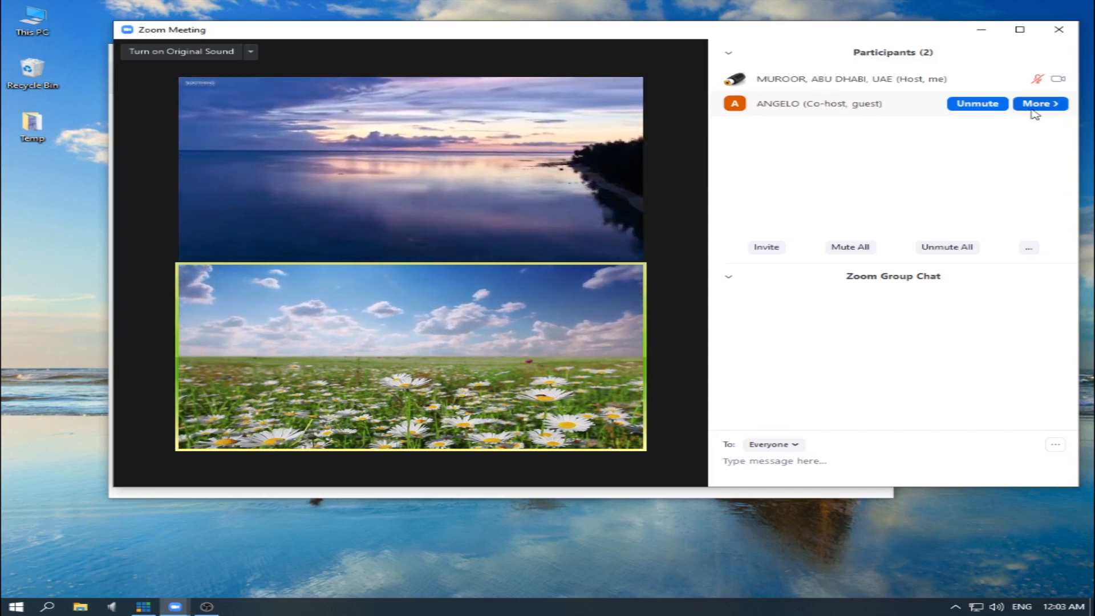
# Step: Withdraw ANGELO's co-host permission so ANGELO is listed as a guest again
pyautogui.click(1039, 104)
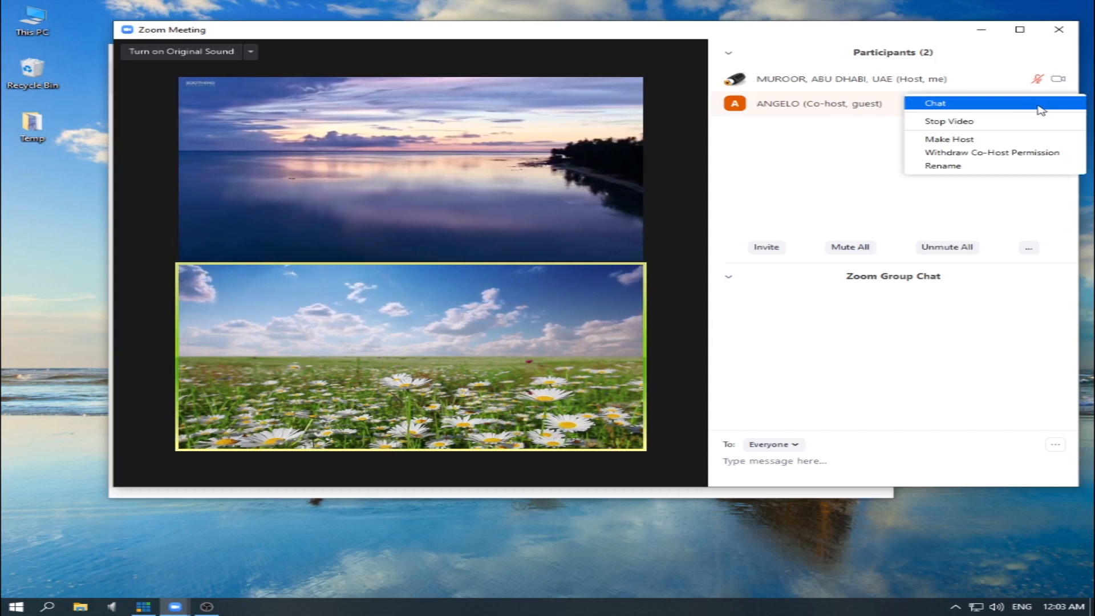
pyautogui.moveTo(998, 159)
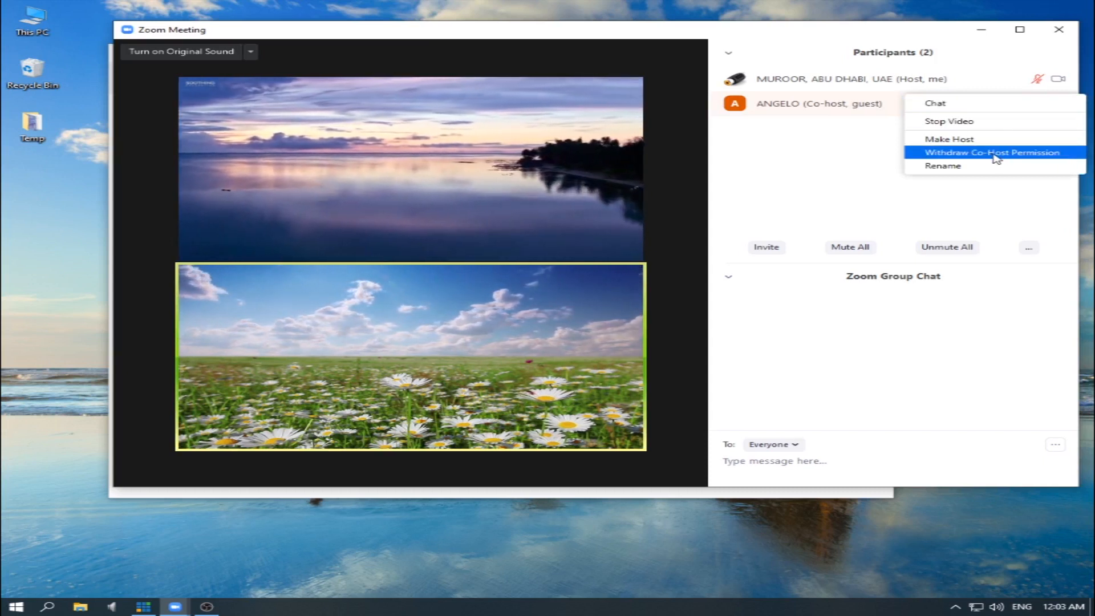
pyautogui.click(994, 153)
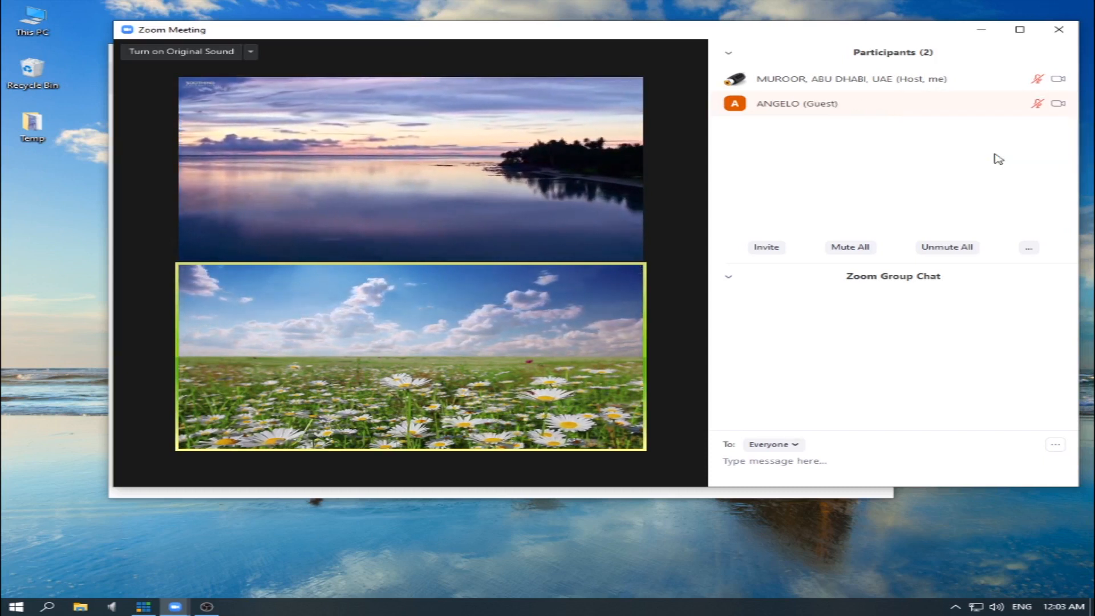
pyautogui.moveTo(815, 116)
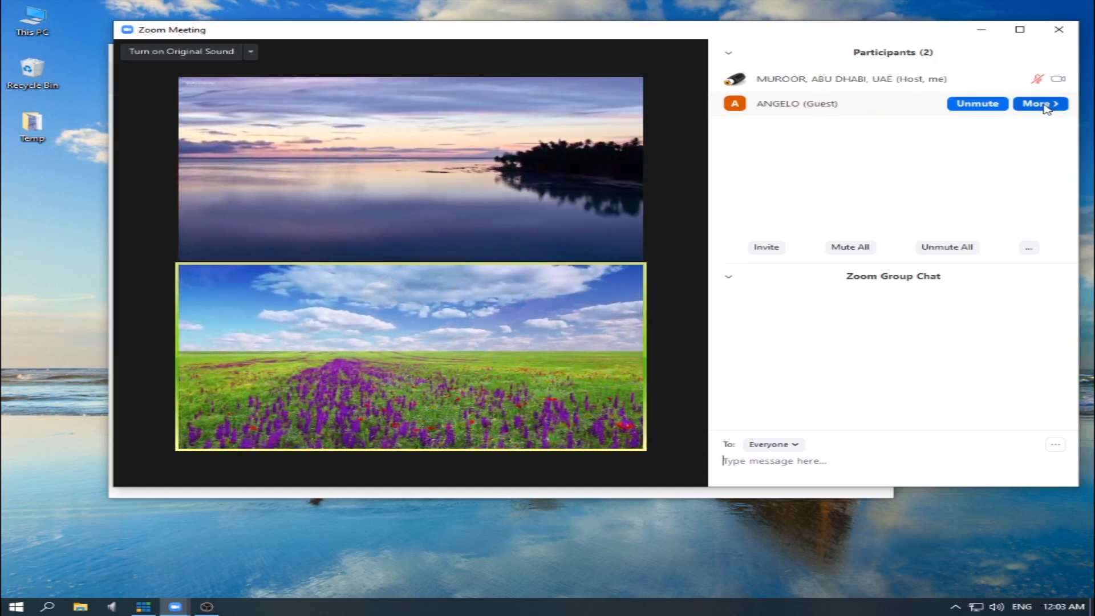
pyautogui.click(1040, 104)
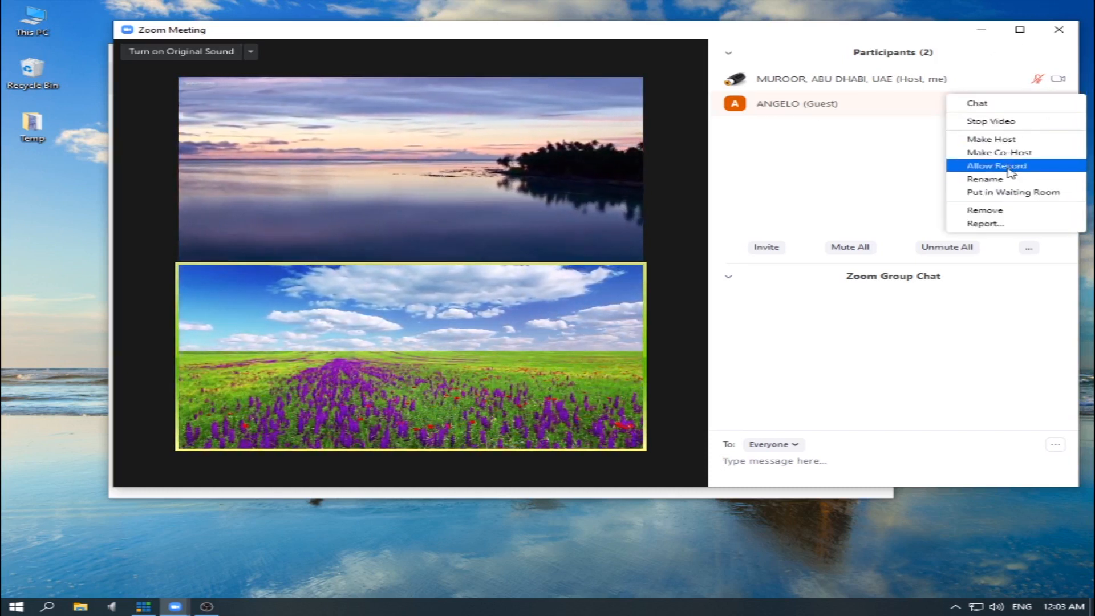